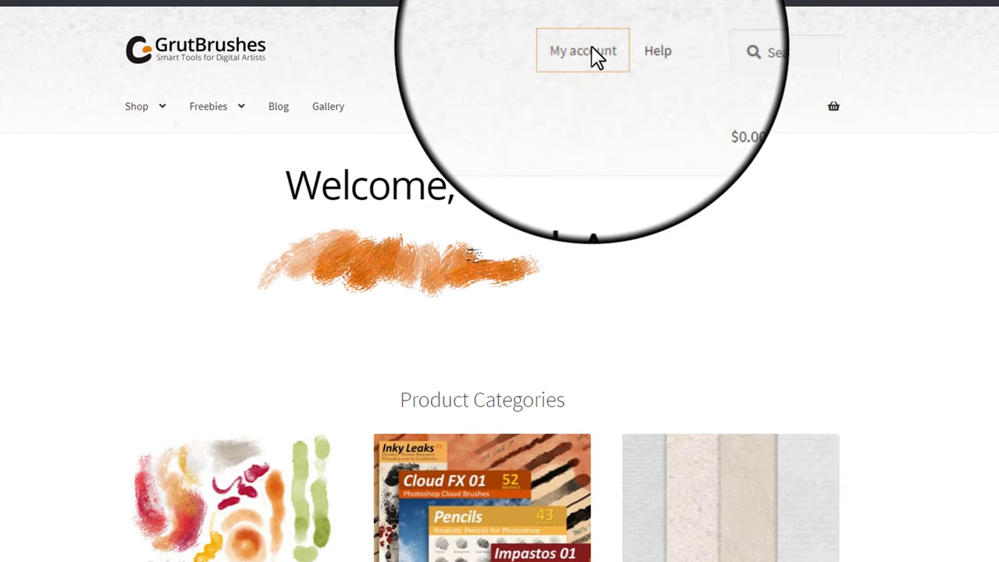
Log in to the GrutBrushes member account with Remember me enabled
left_click(582, 50)
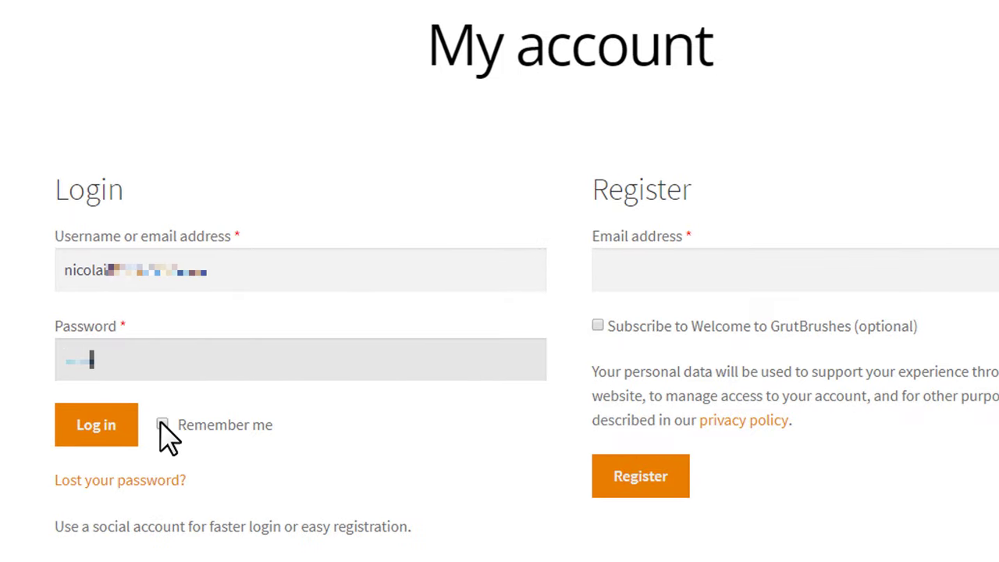
left_click(163, 424)
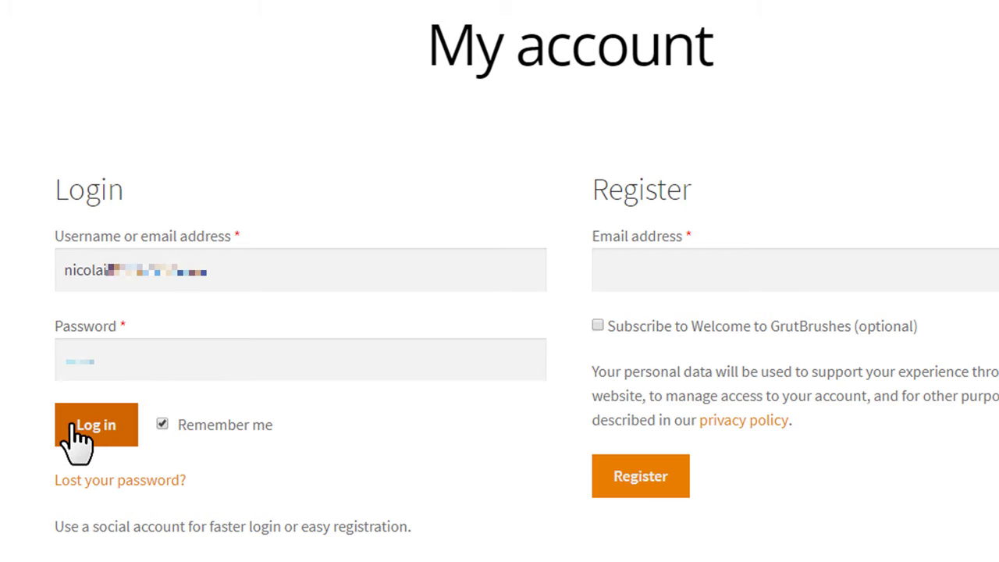
left_click(95, 425)
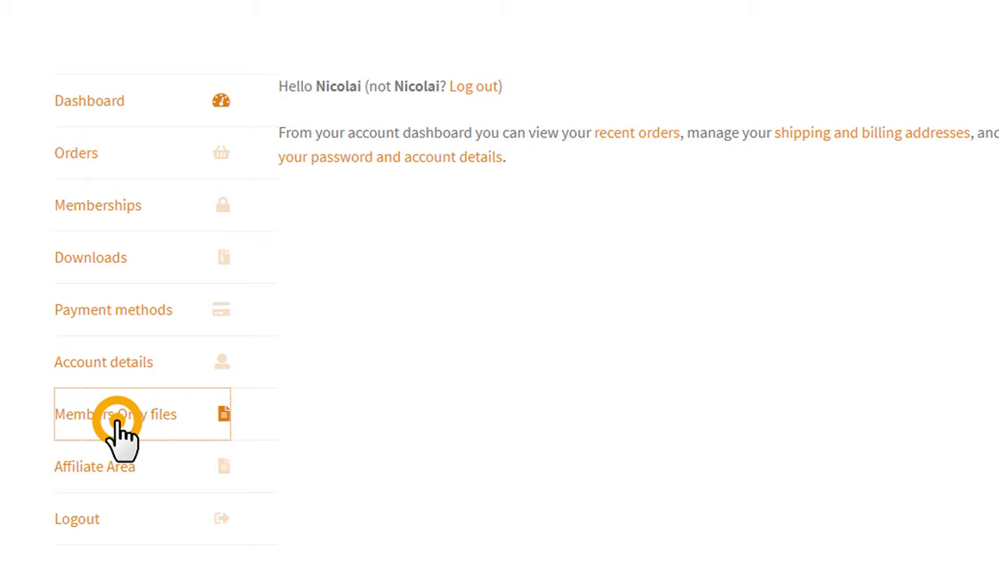
Download the 'ALL the Brushes' ABR zip from the Members Only files page
left_click(116, 413)
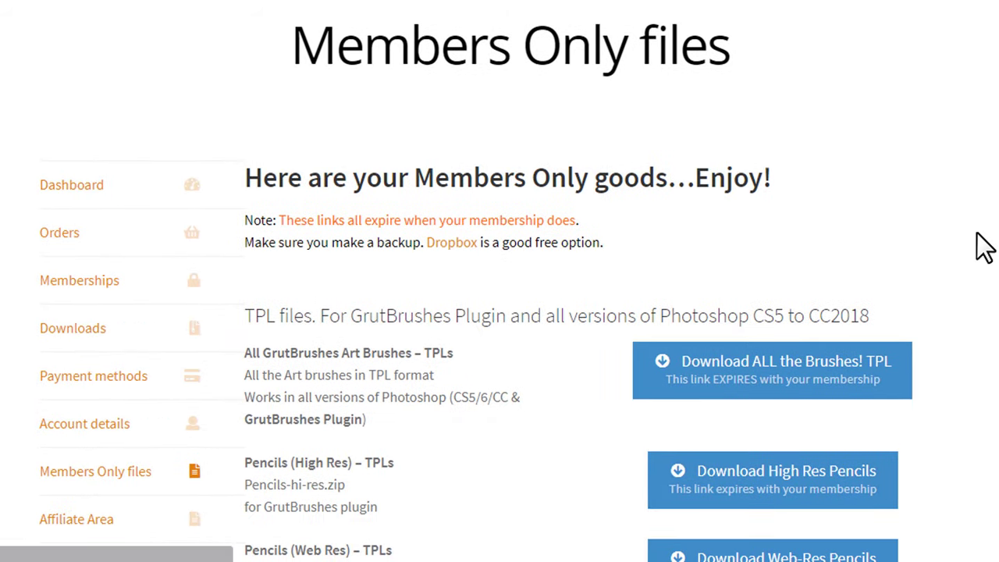
scroll("down", 3)
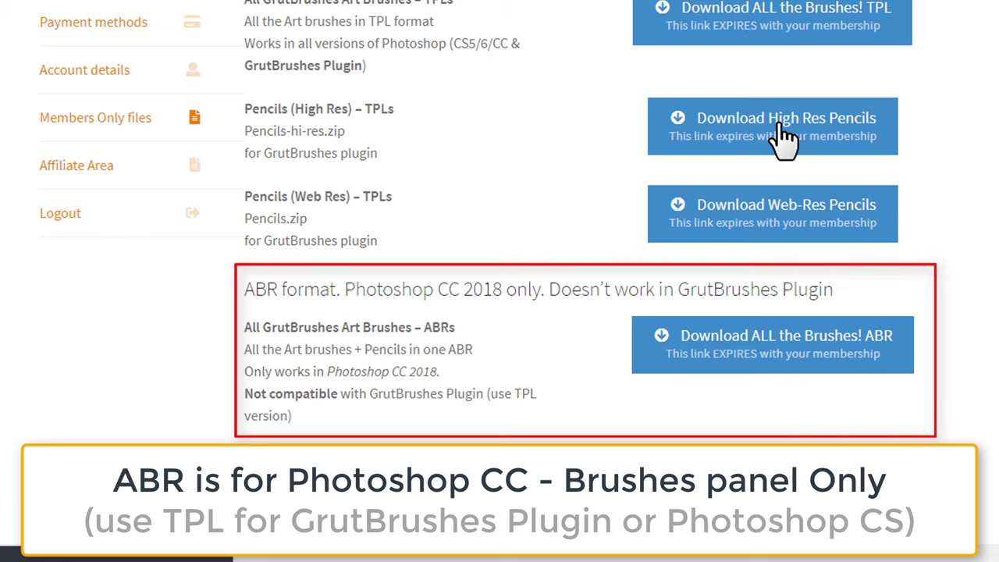
mouse_move(777, 366)
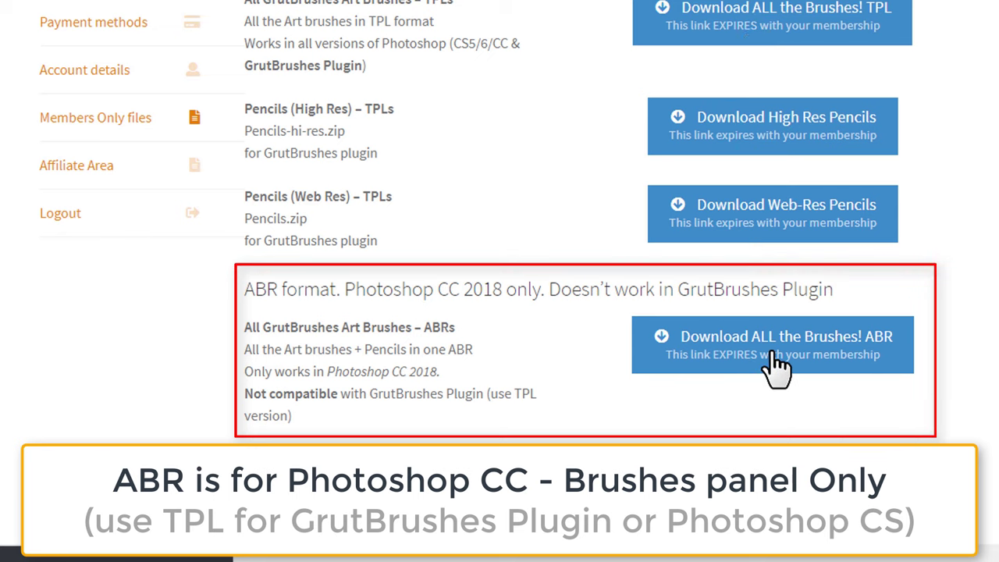
left_click(770, 344)
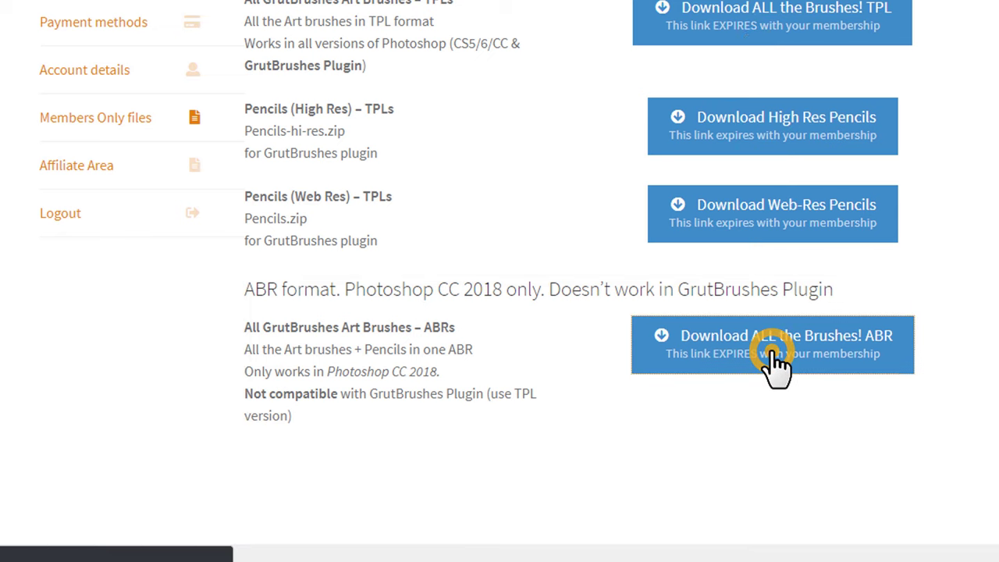
left_click(771, 345)
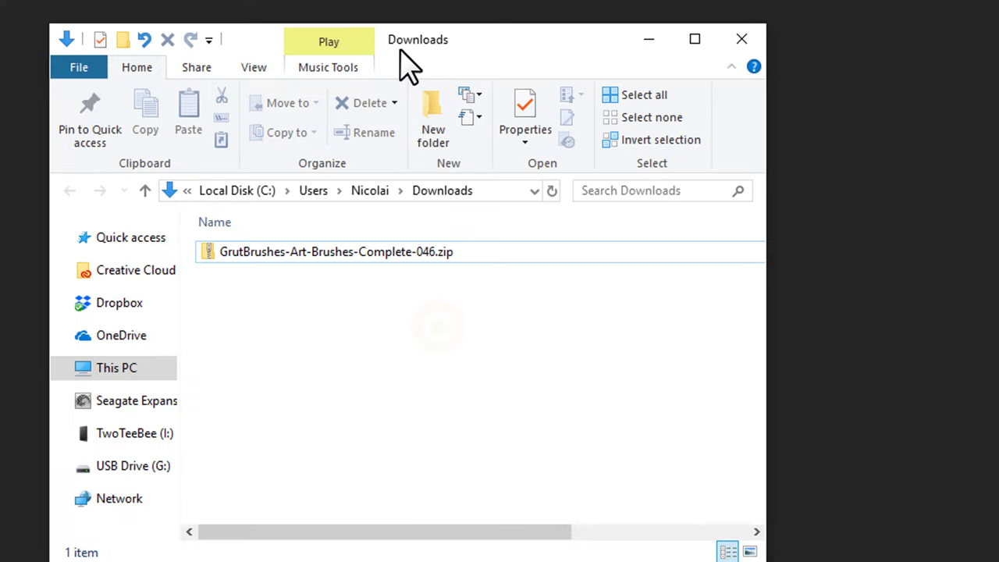
Extract the GrutBrushes zip into Downloads with 7-Zip Extract Here
left_click(335, 251)
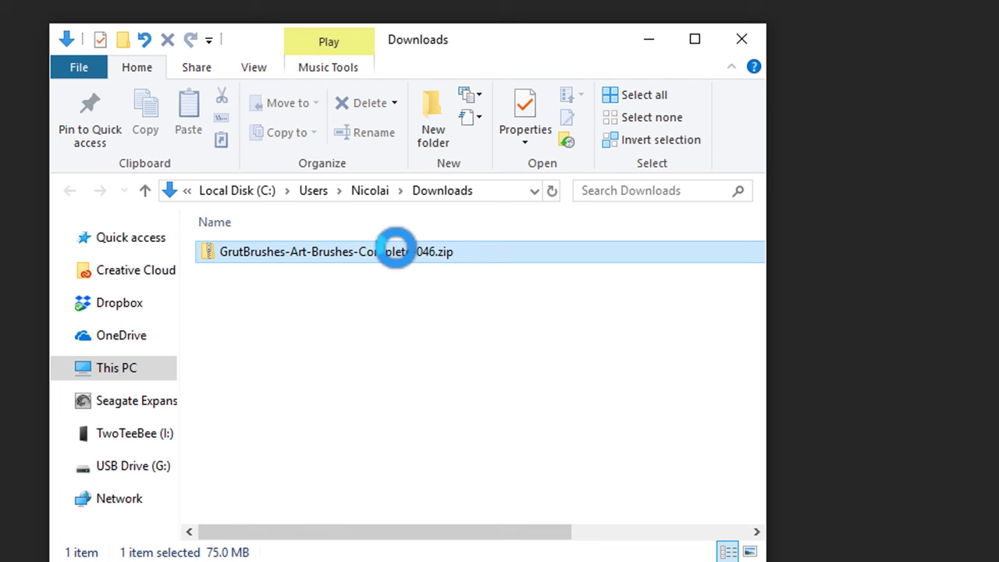
right_click(336, 252)
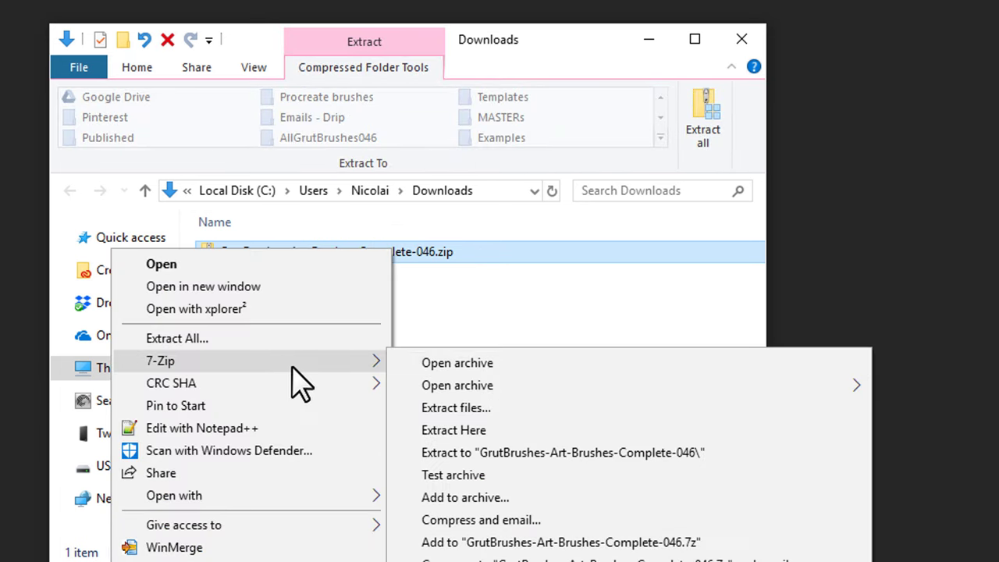
left_click(453, 430)
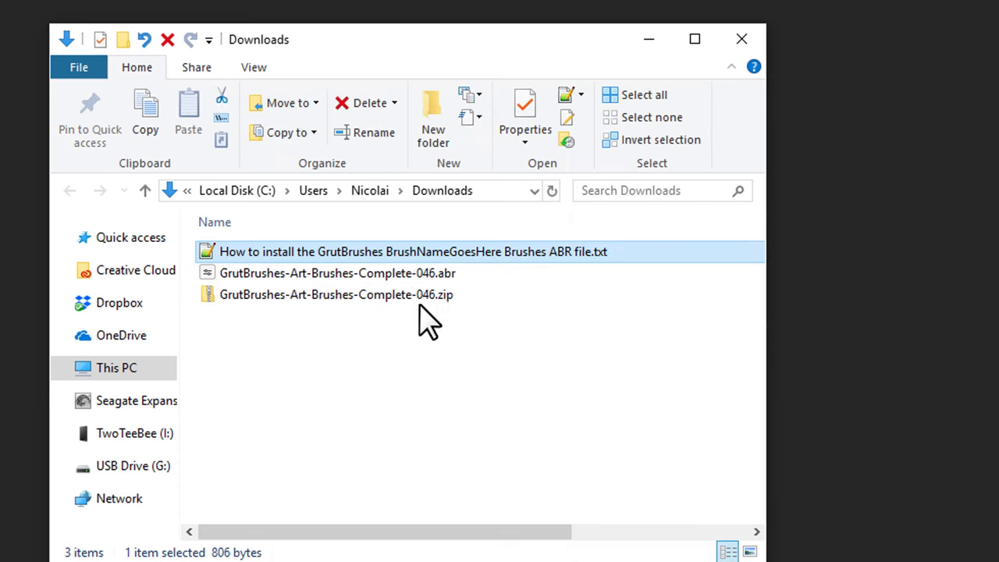
left_click(335, 294)
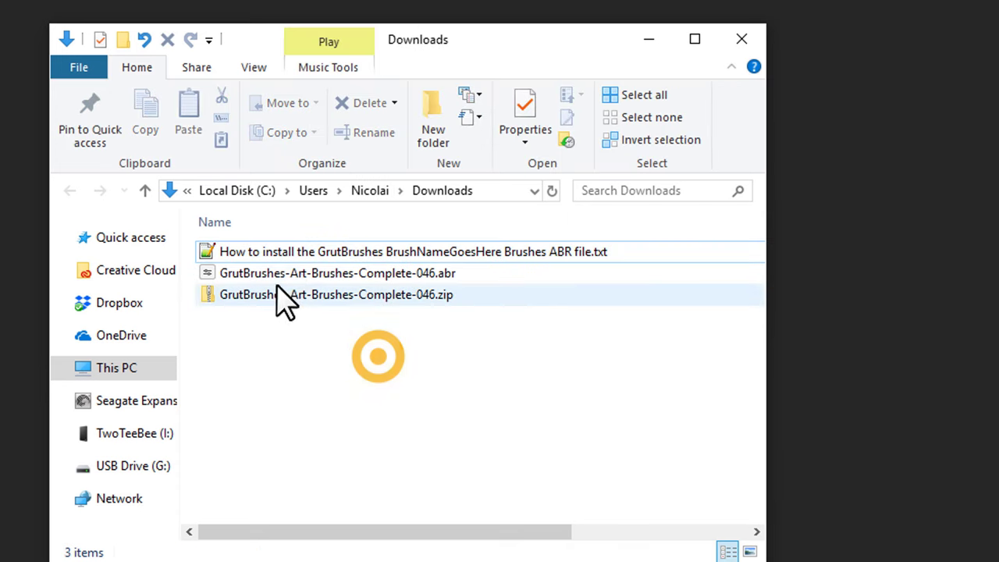
left_click(337, 272)
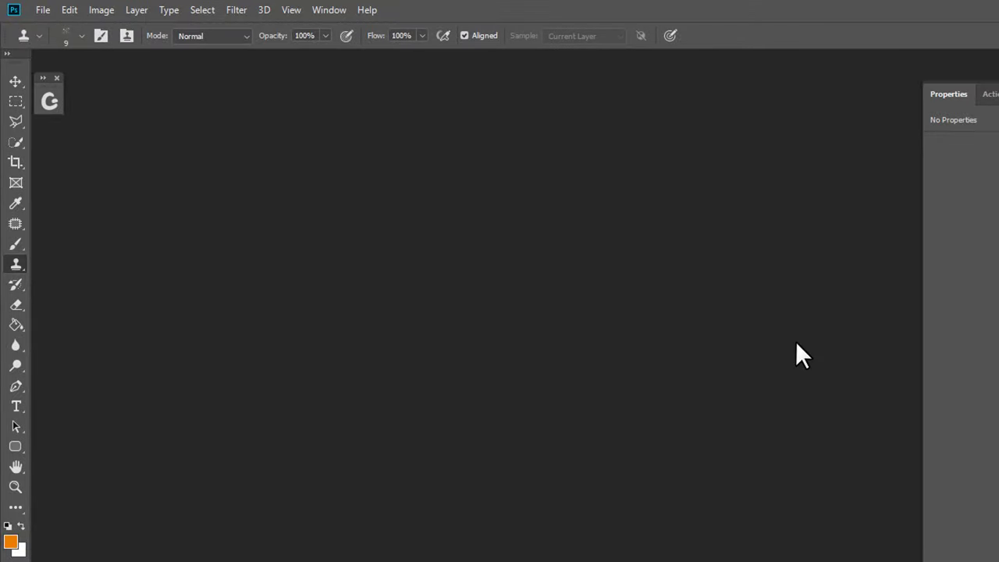
mouse_move(343, 55)
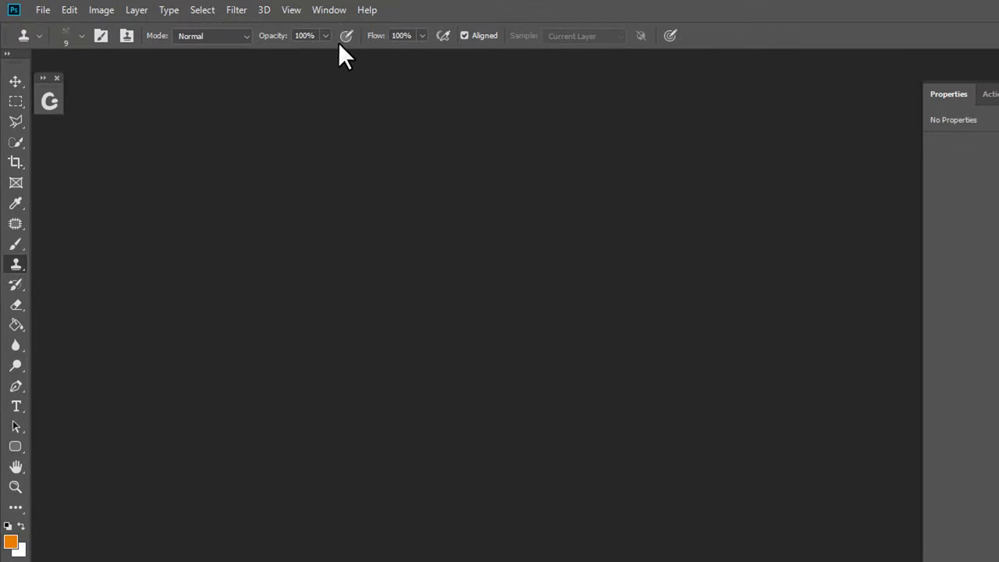
Show the Brushes panel via Window > Brushes and expand the FX Brushes group
left_click(328, 10)
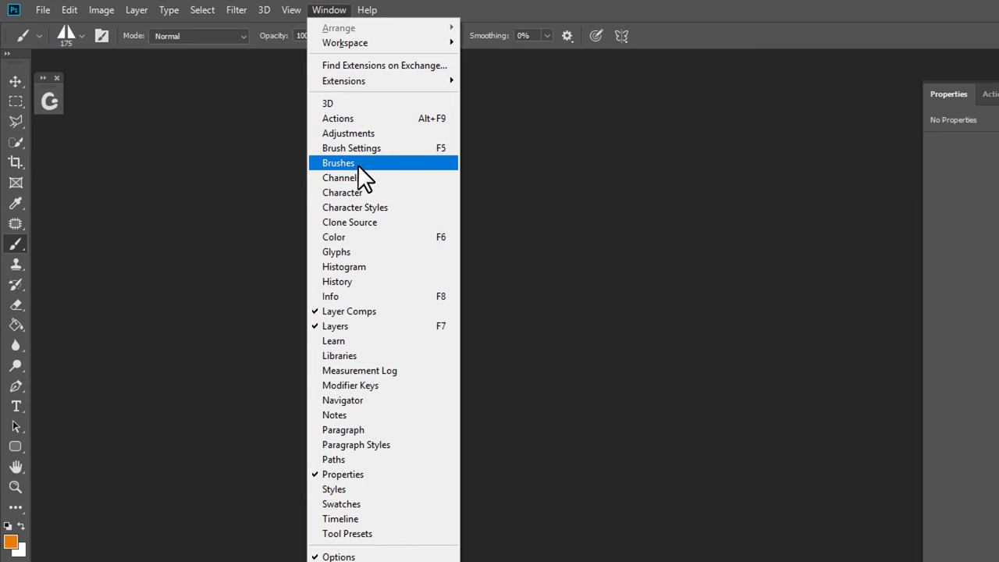
left_click(337, 162)
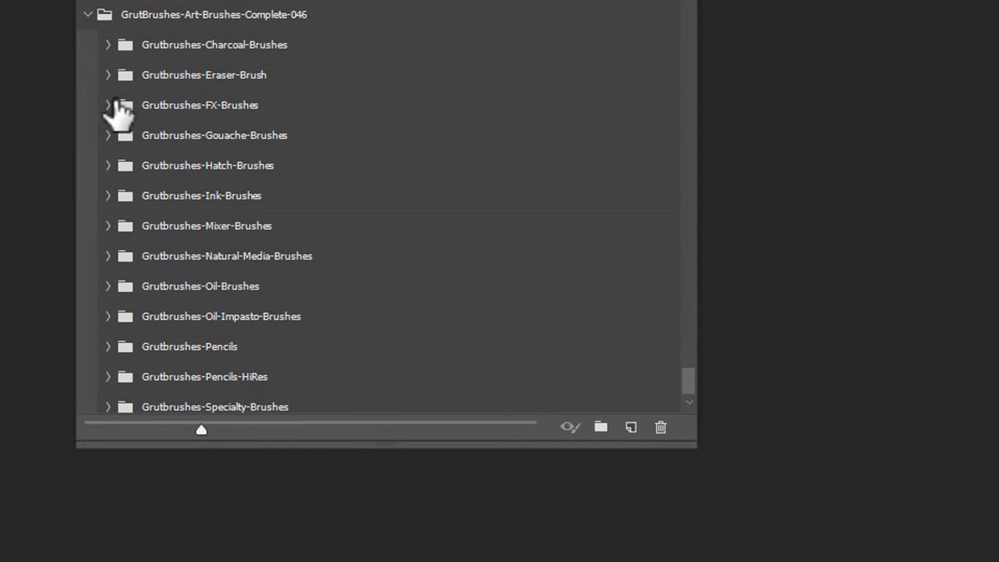
left_click(109, 286)
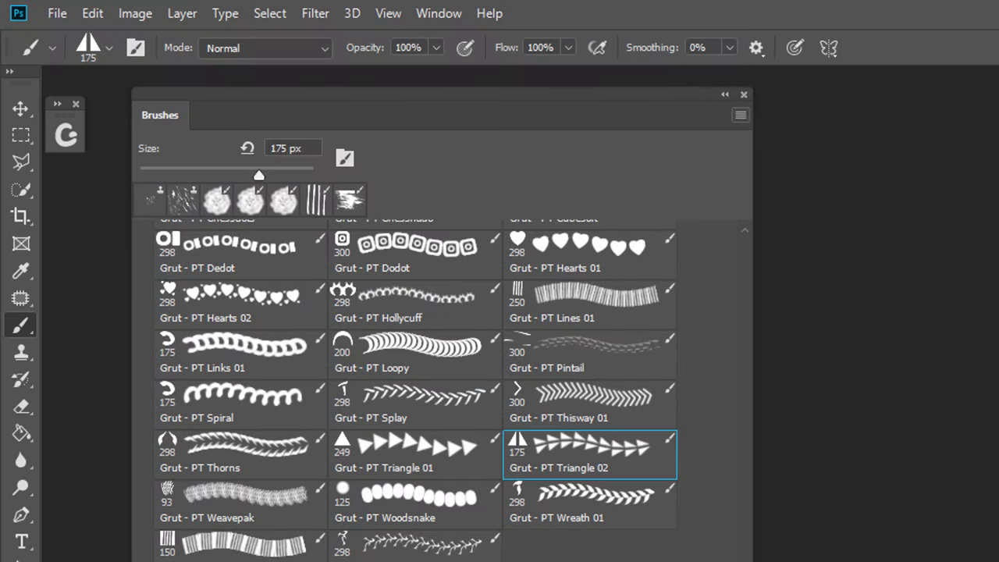
mouse_move(741, 122)
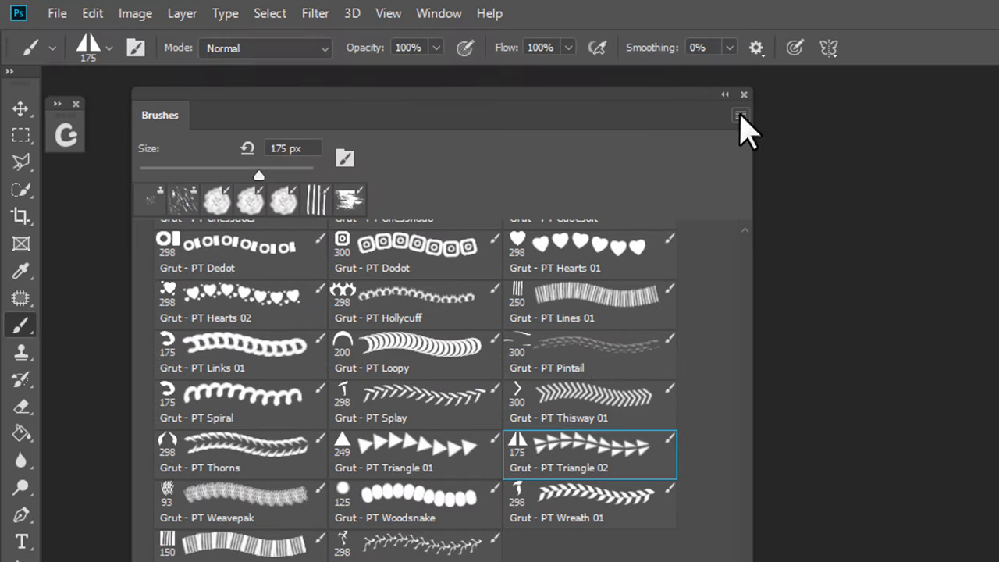
Import GrutBrushes-Art-Brushes-Complete-046.abr through the Brushes panel's Import Brushes command
left_click(740, 116)
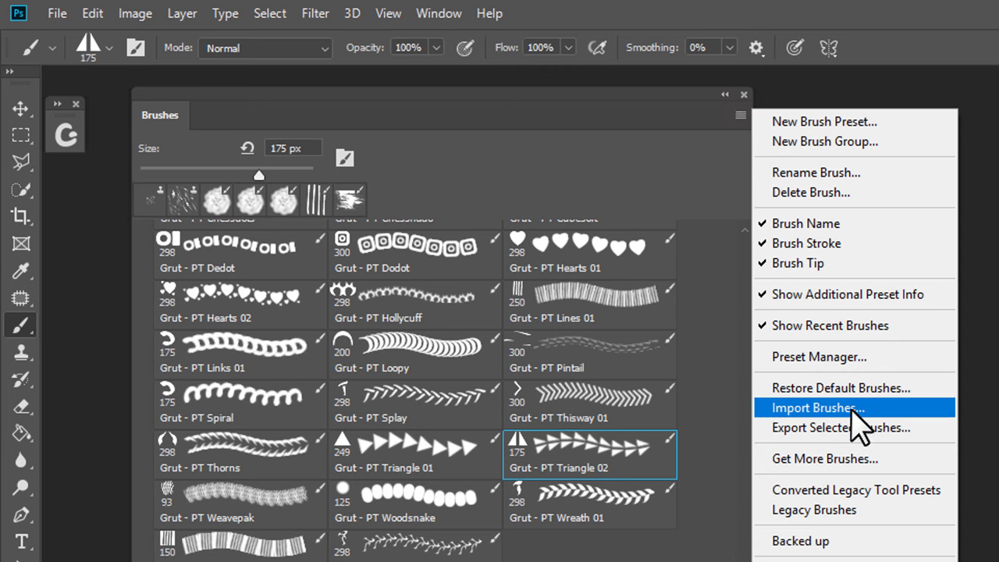
left_click(818, 407)
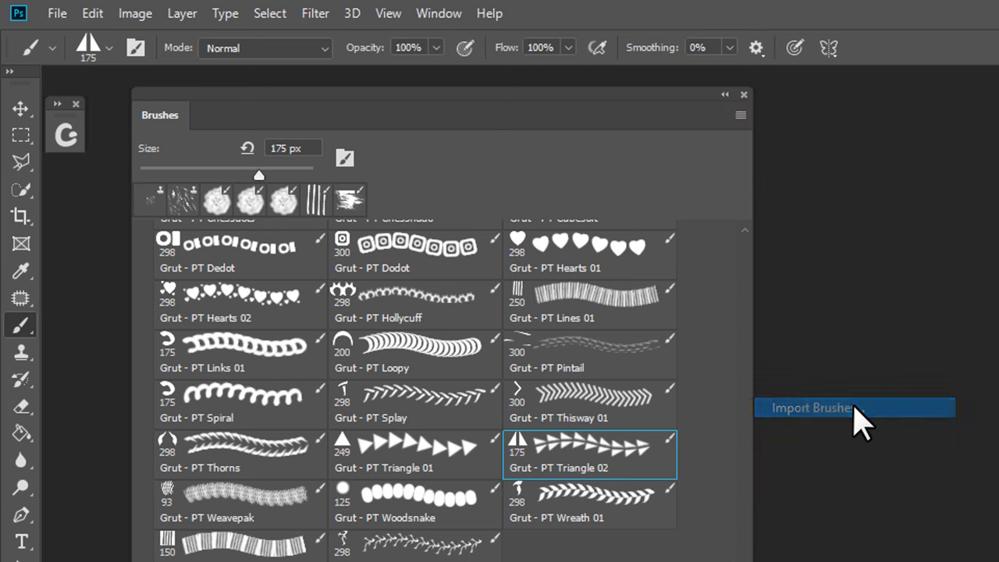
left_click(814, 408)
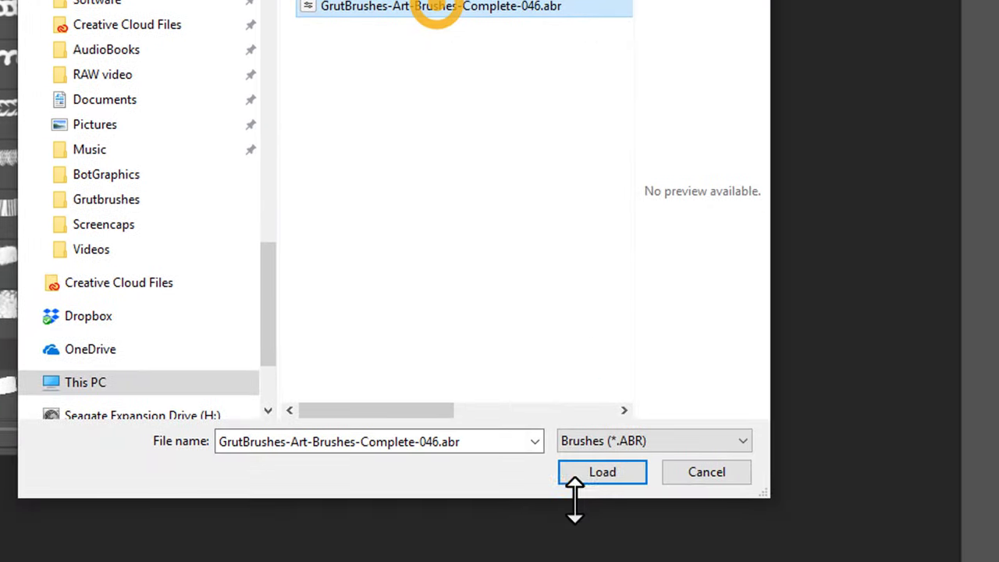
left_click(602, 471)
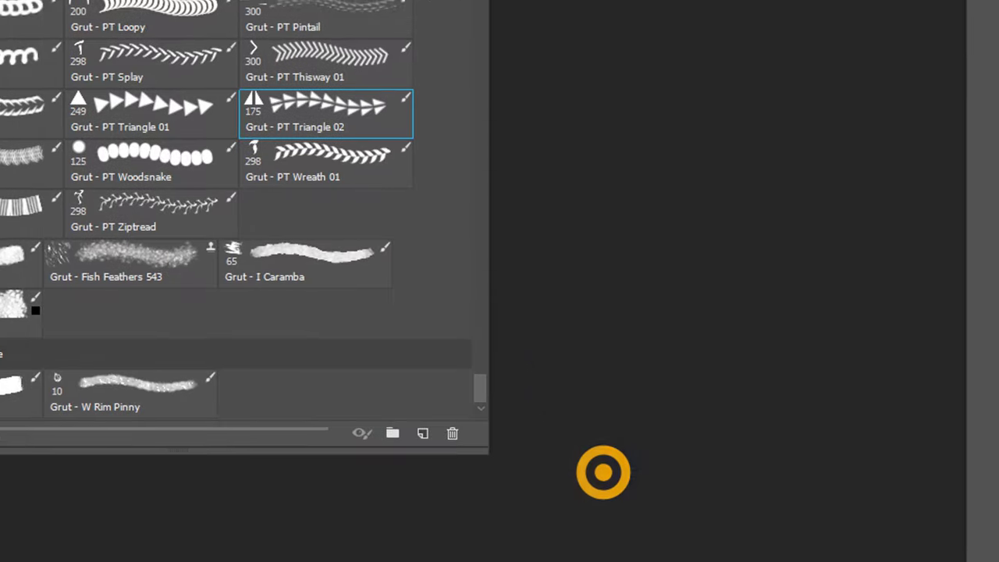